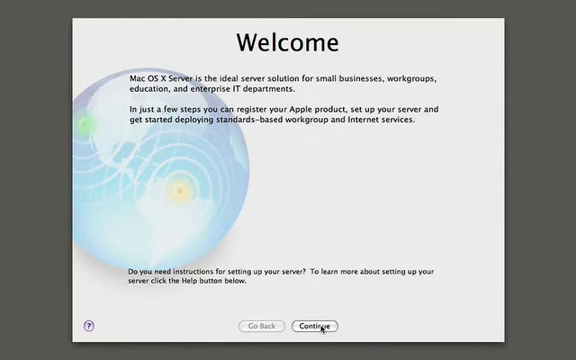
Proceed with the Standard server configuration, keeping the default keyboard layout and serial number.
{"action": "left_click", "coordinate": [312, 324]}
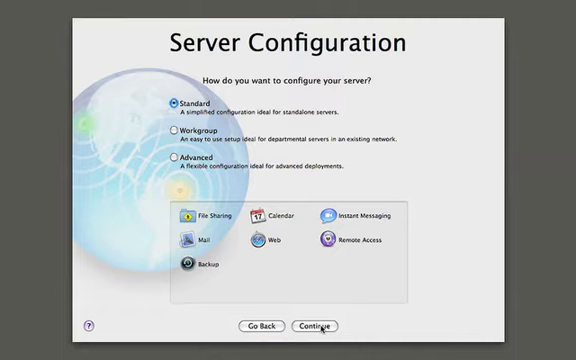
{"action": "left_click", "coordinate": [172, 132]}
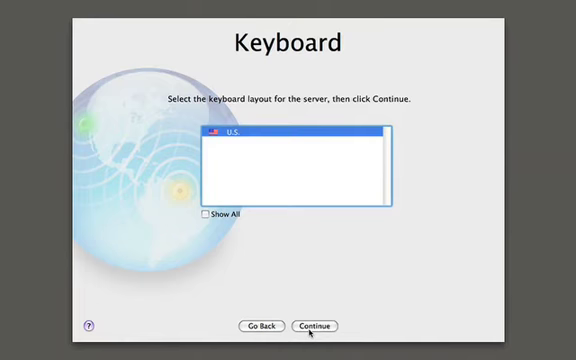
{"action": "left_click", "coordinate": [314, 326]}
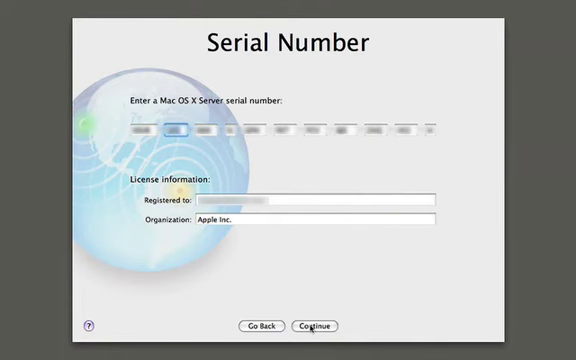
{"action": "left_click", "coordinate": [316, 326]}
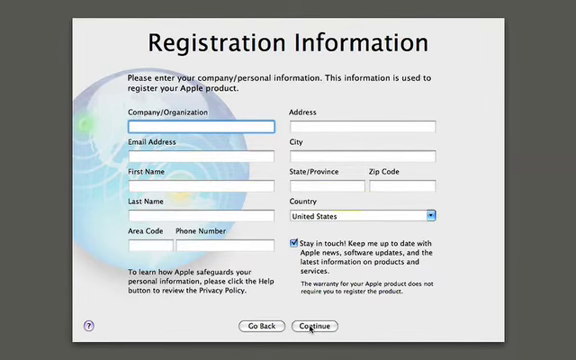
Skip registration and create the Administrator account (short name admin) with a password and picture.
{"action": "left_click", "coordinate": [312, 326]}
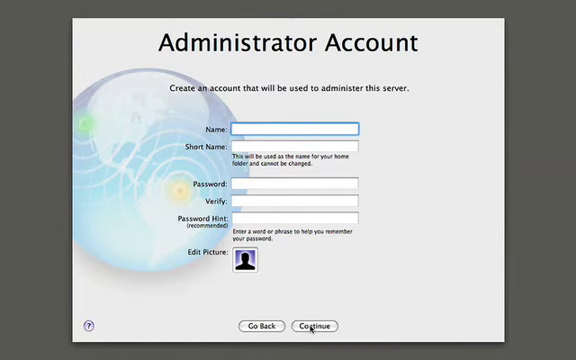
{"action": "type", "text": "Administrator"}
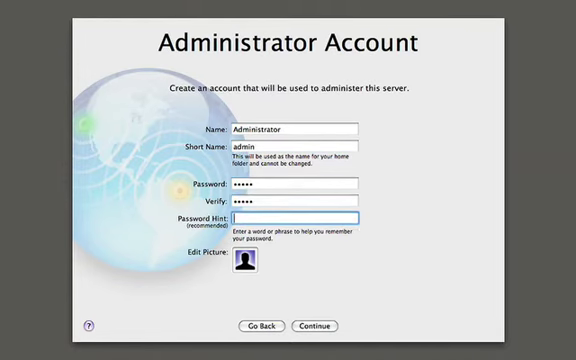
{"action": "mouse_move", "coordinate": [300, 274]}
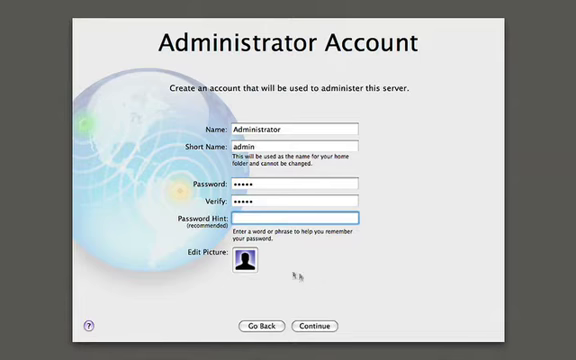
{"action": "left_click", "coordinate": [242, 268]}
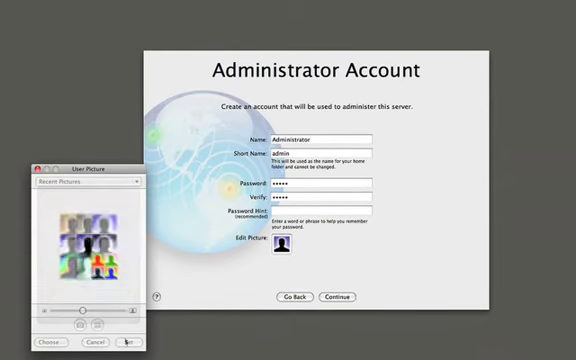
{"action": "left_click", "coordinate": [126, 342]}
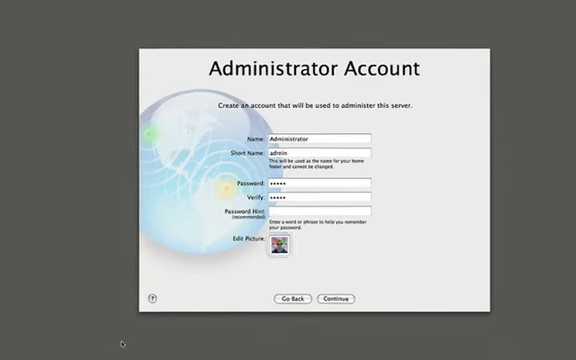
{"action": "left_click", "coordinate": [316, 326]}
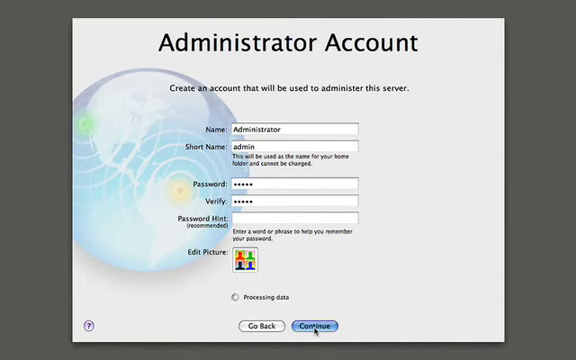
Choose 'No, configure network settings manually' and proceed to the TCP/IP Connection screen.
{"action": "left_click", "coordinate": [316, 326]}
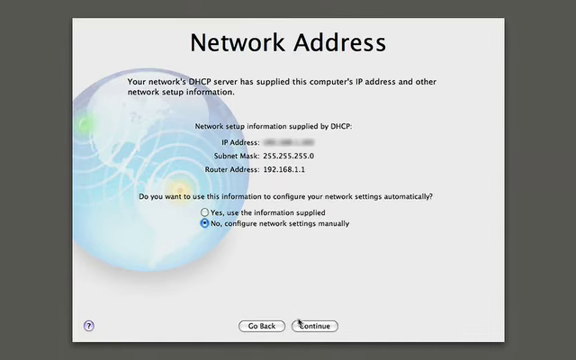
{"action": "left_click", "coordinate": [316, 326]}
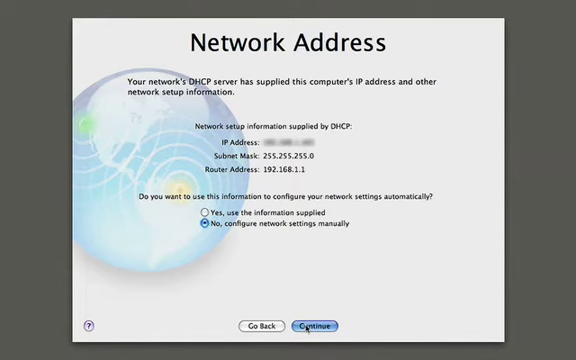
{"action": "left_click", "coordinate": [316, 326]}
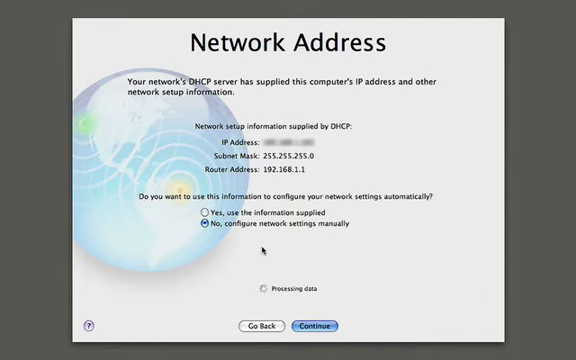
{"action": "left_click", "coordinate": [316, 326]}
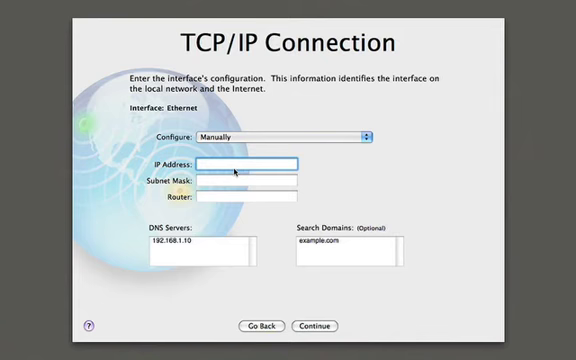
Enter the IP address, subnet mask 255.255.255.0 and router 192.168.1.1, then continue to Time Zone.
{"action": "left_click", "coordinate": [250, 164]}
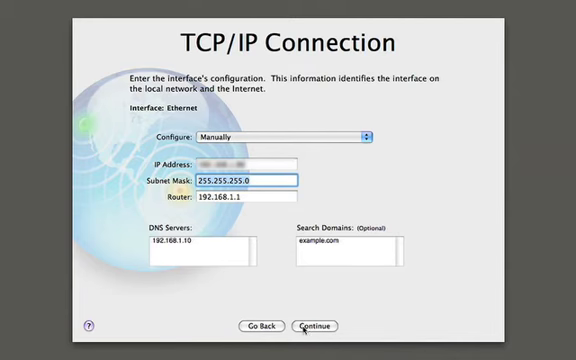
{"action": "left_click", "coordinate": [314, 326]}
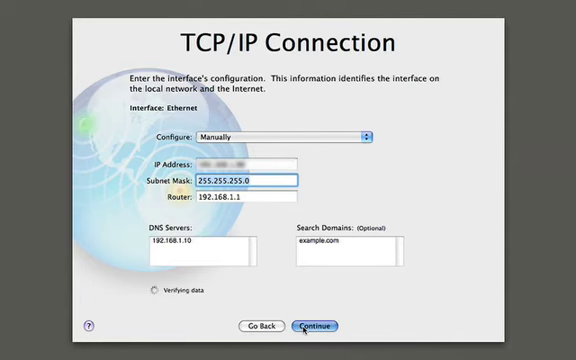
{"action": "left_click", "coordinate": [316, 326]}
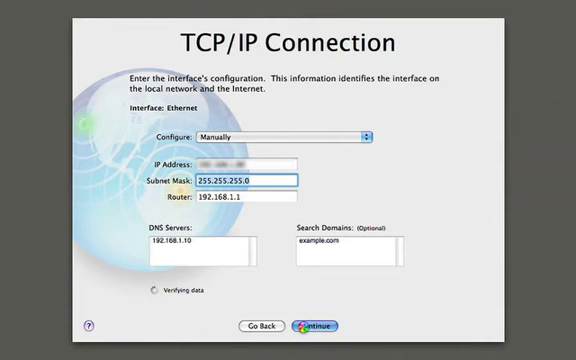
{"action": "left_click", "coordinate": [316, 326]}
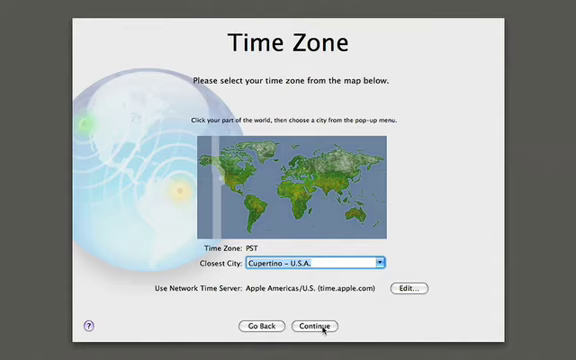
Accept the time zone, server backup options and mail service settings.
{"action": "left_click", "coordinate": [314, 326]}
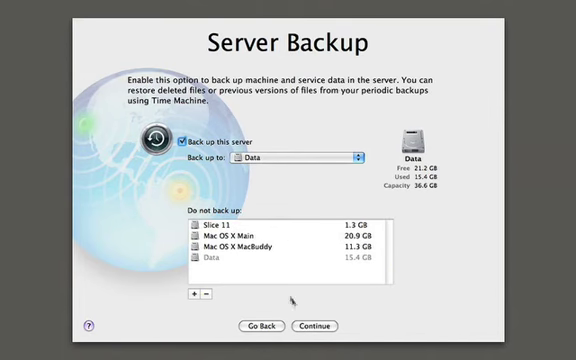
{"action": "left_click", "coordinate": [314, 326]}
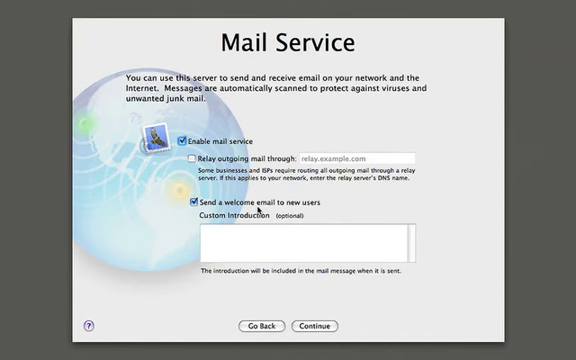
{"action": "left_click", "coordinate": [316, 326]}
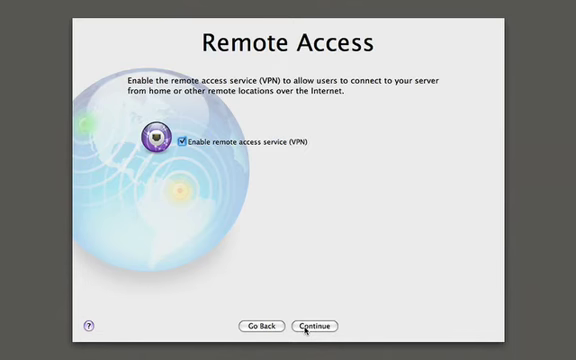
Keep remote VPN access enabled and set client backups to the Data disk.
{"action": "left_click", "coordinate": [314, 326]}
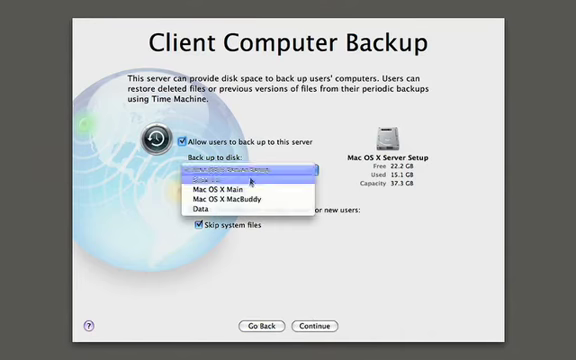
{"action": "left_click", "coordinate": [204, 210]}
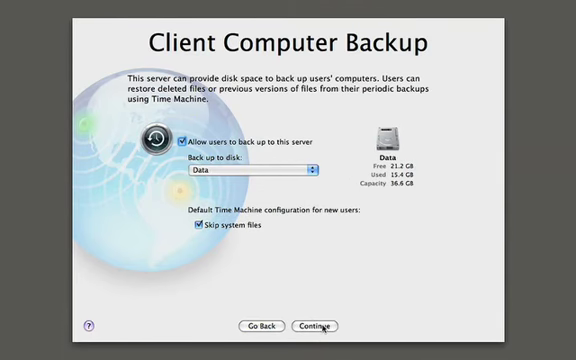
{"action": "left_click", "coordinate": [316, 326]}
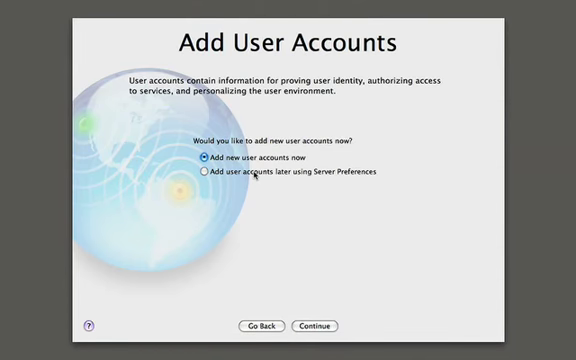
Choose 'Add user accounts later using Server Preferences' and let setup finish to the Thank You screen.
{"action": "left_click", "coordinate": [314, 326]}
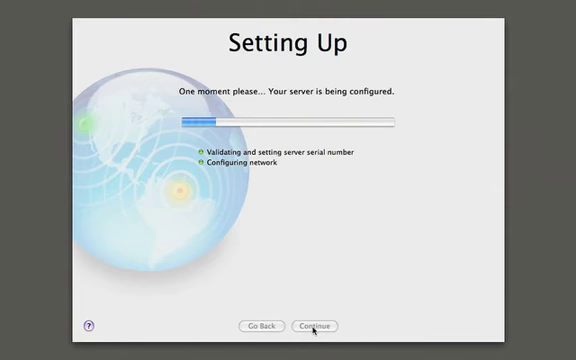
{"action": "left_click", "coordinate": [316, 326]}
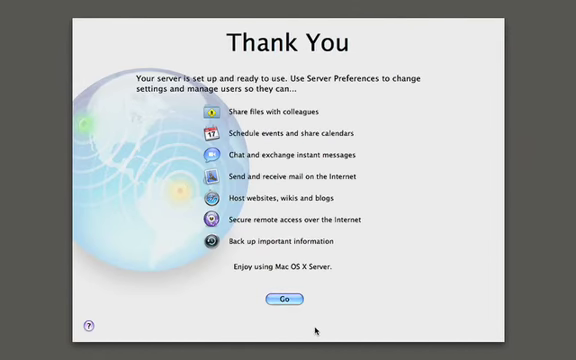
Finish the assistant with Go and connect to the server in Server Preferences.
{"action": "left_click", "coordinate": [284, 300]}
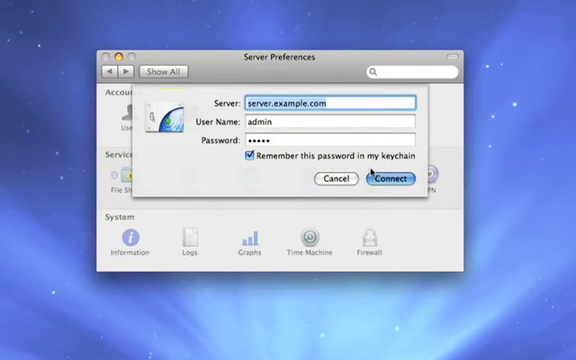
{"action": "left_click", "coordinate": [396, 180]}
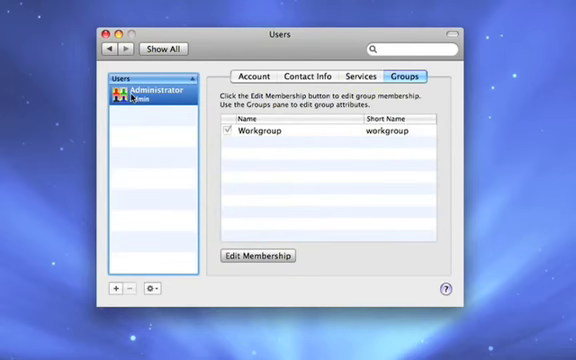
{"action": "mouse_move", "coordinate": [116, 288]}
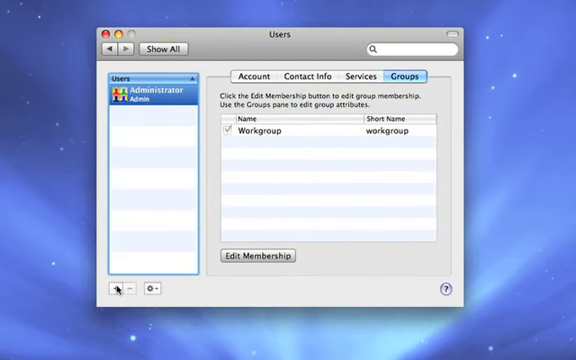
{"action": "left_click", "coordinate": [116, 288]}
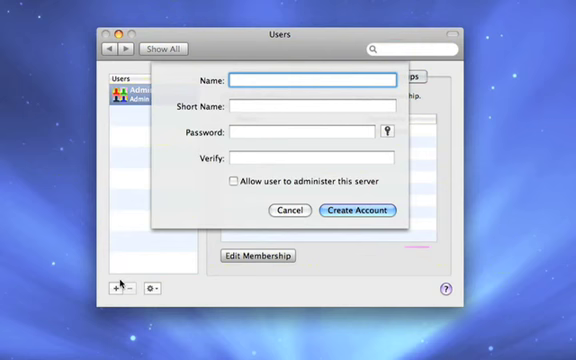
{"action": "type", "text": "Nader Foster"}
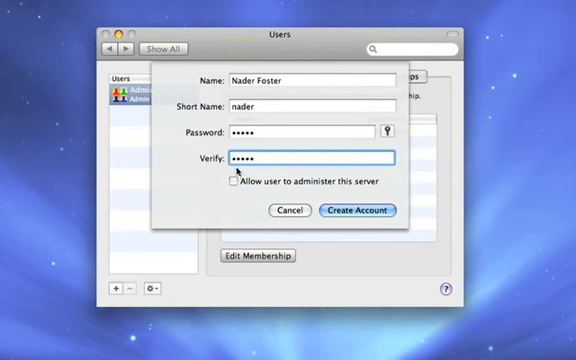
{"action": "left_click", "coordinate": [356, 210]}
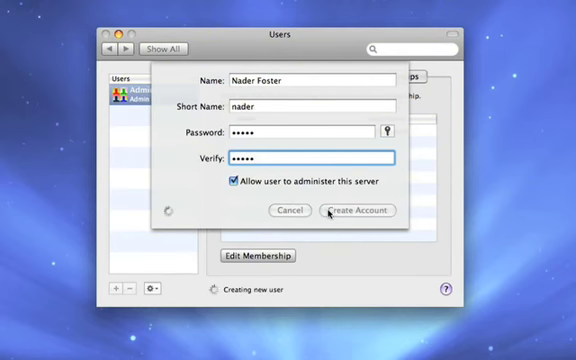
{"action": "left_click", "coordinate": [358, 210]}
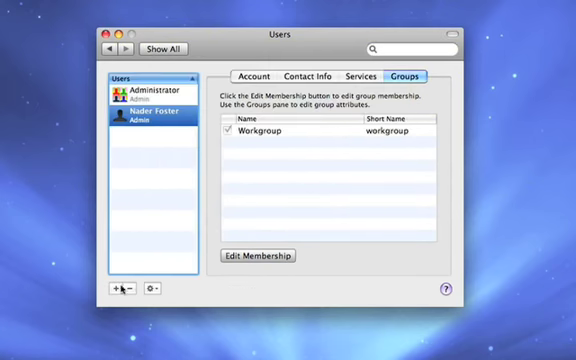
{"action": "left_click", "coordinate": [116, 288]}
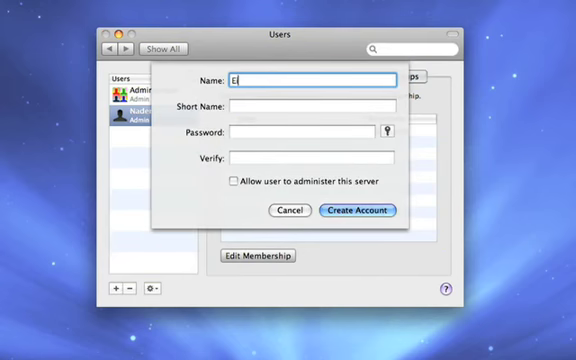
{"action": "type", "text": "ric Courtin"}
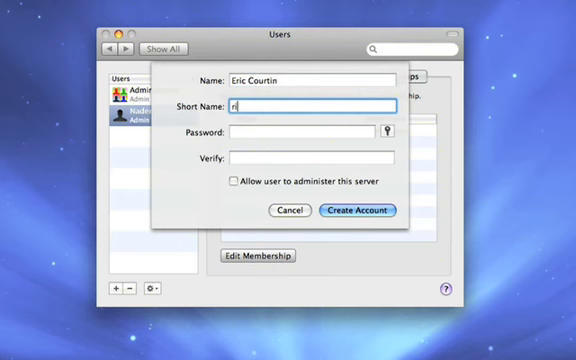
{"action": "type", "text": "eric"}
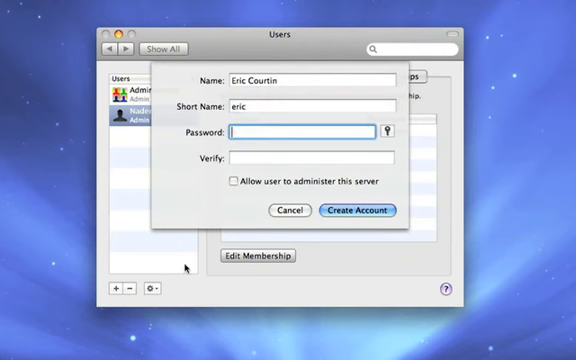
{"action": "type", "text": "•••••"}
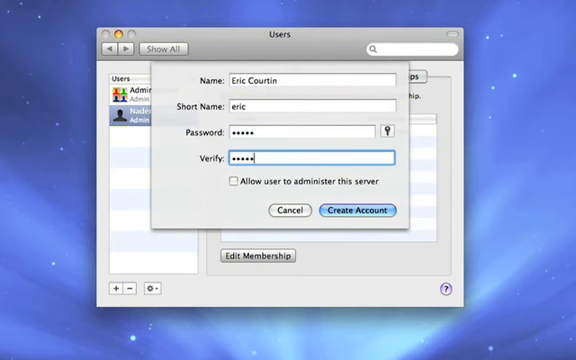
{"action": "left_click", "coordinate": [356, 210]}
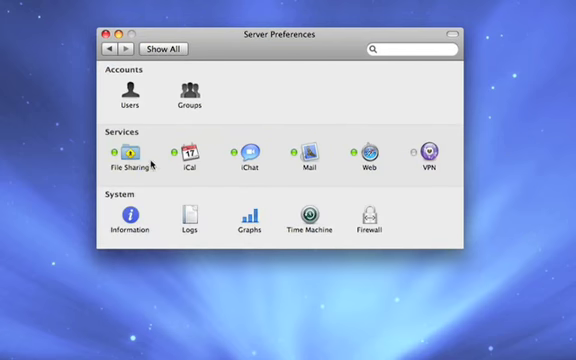
{"action": "mouse_move", "coordinate": [292, 156]}
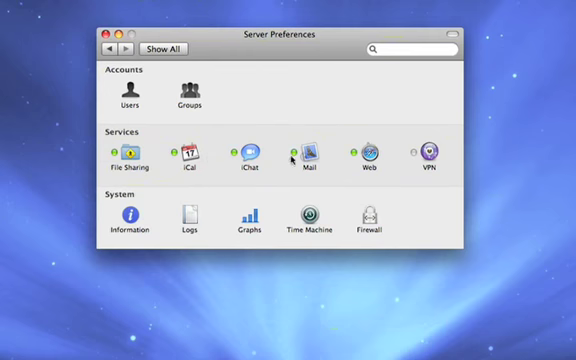
{"action": "mouse_move", "coordinate": [340, 156]}
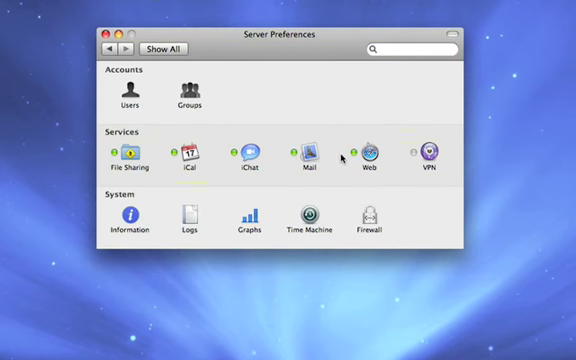